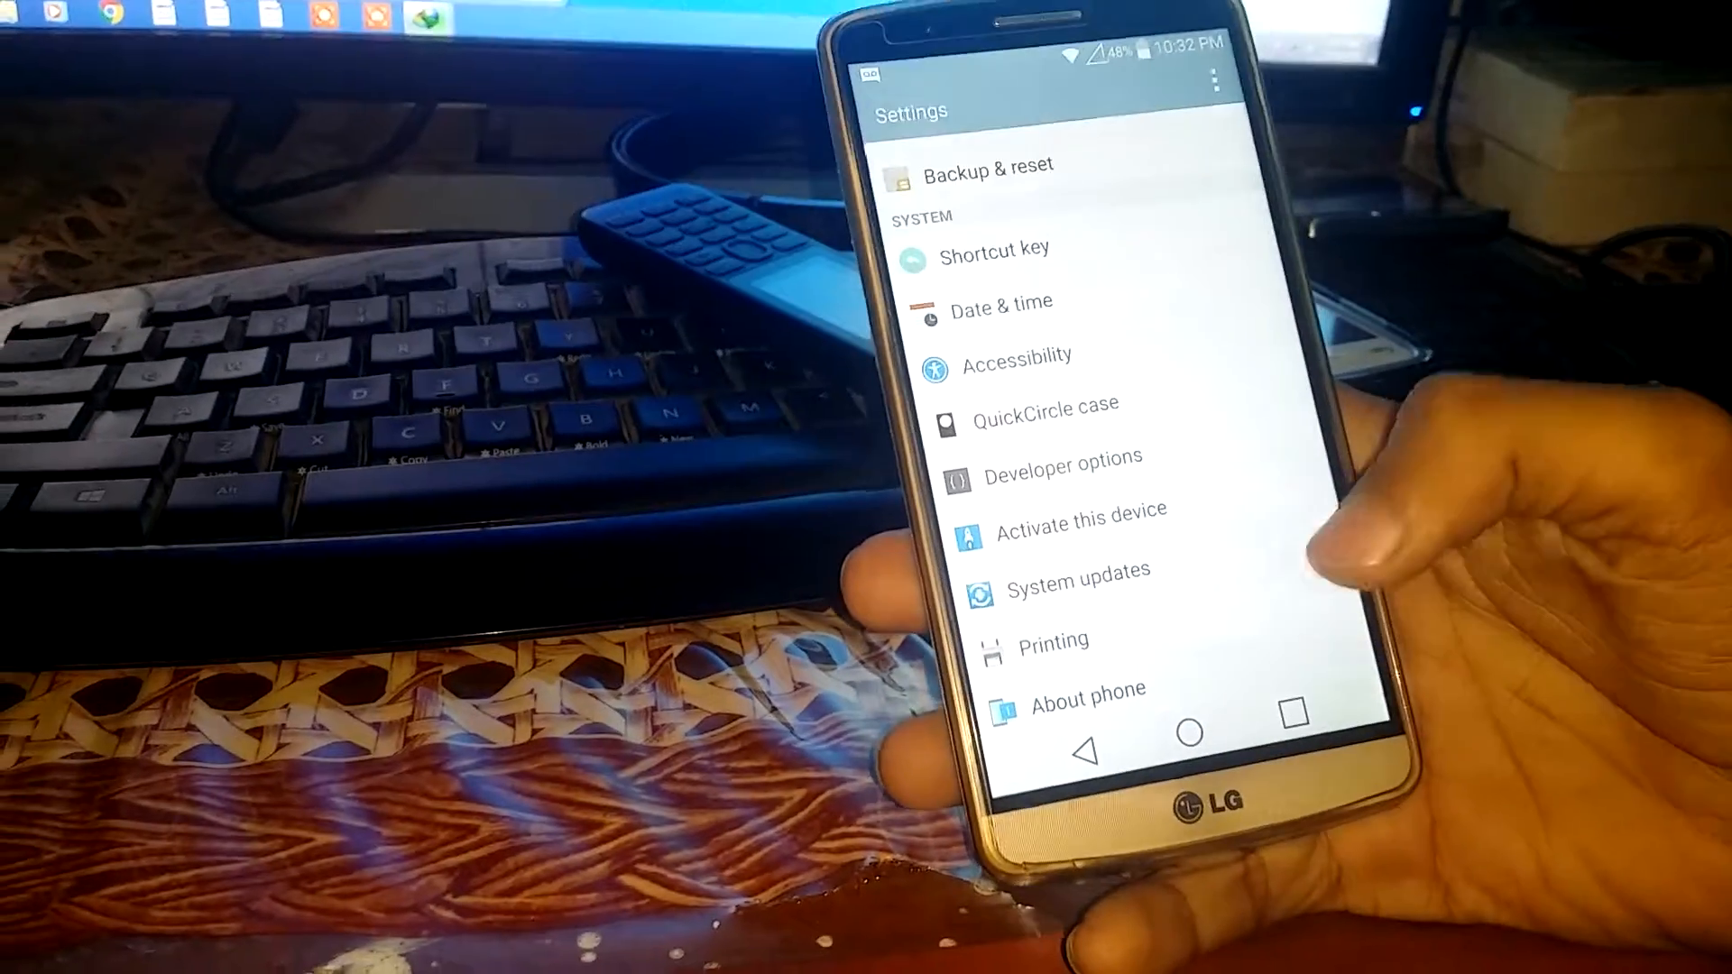
Enable Unknown sources in the Security settings to allow sideloaded apps.
click(1086, 687)
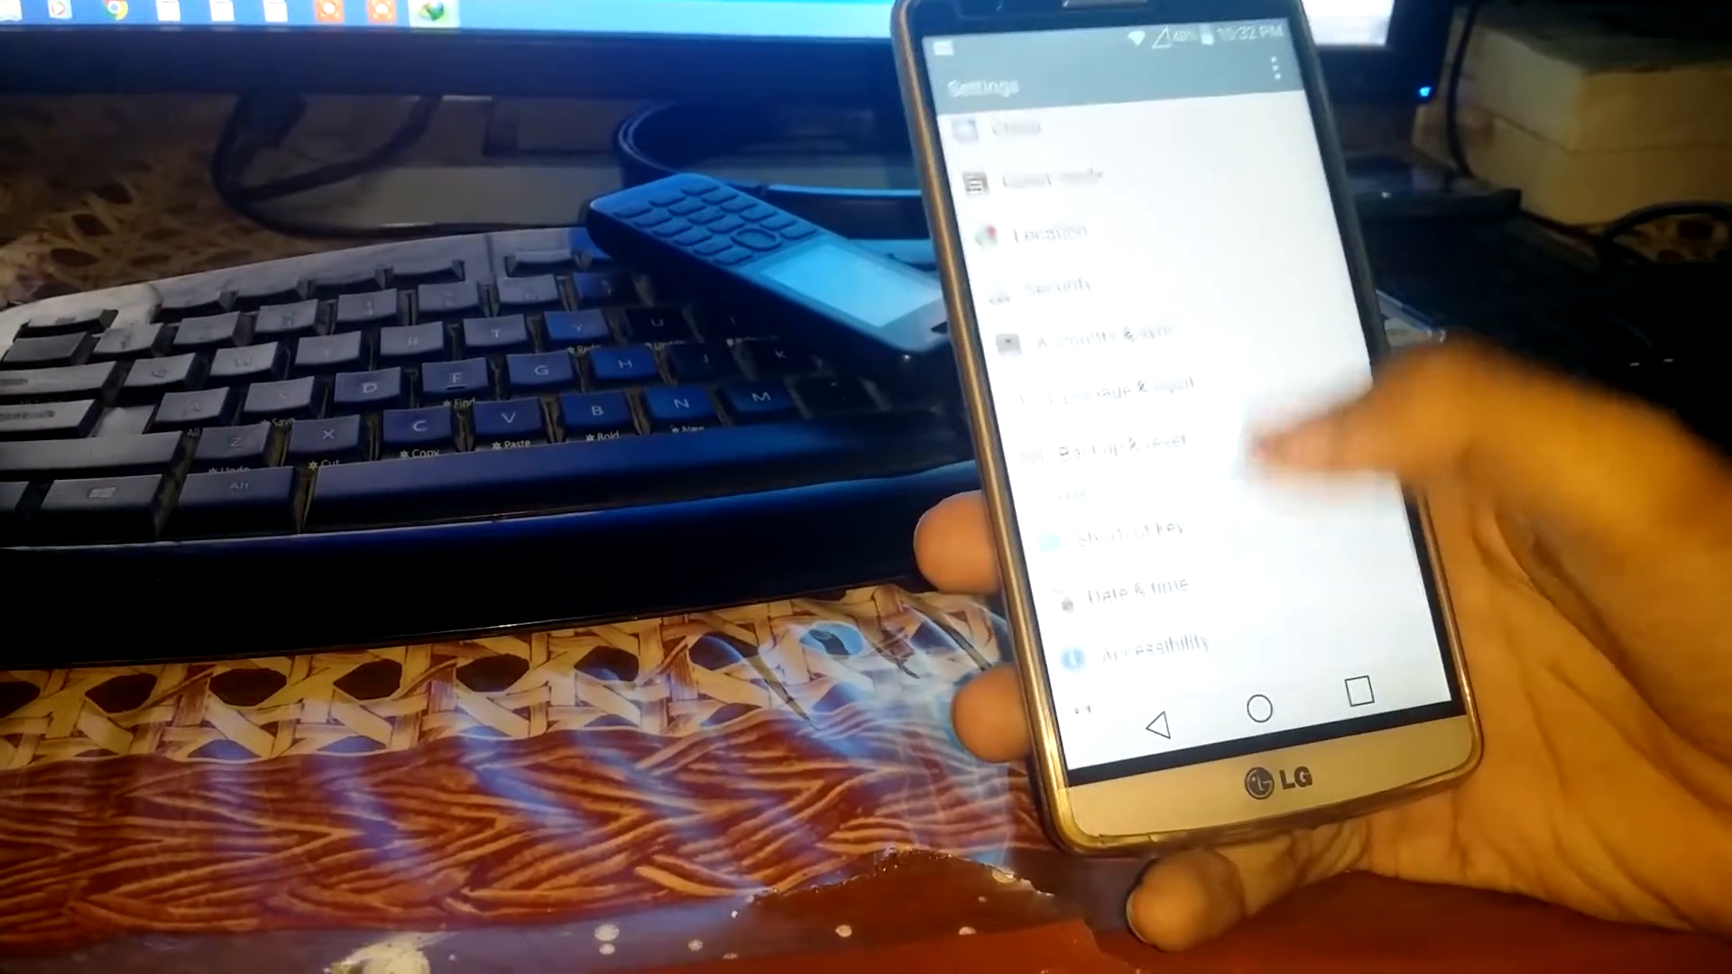
click(1056, 287)
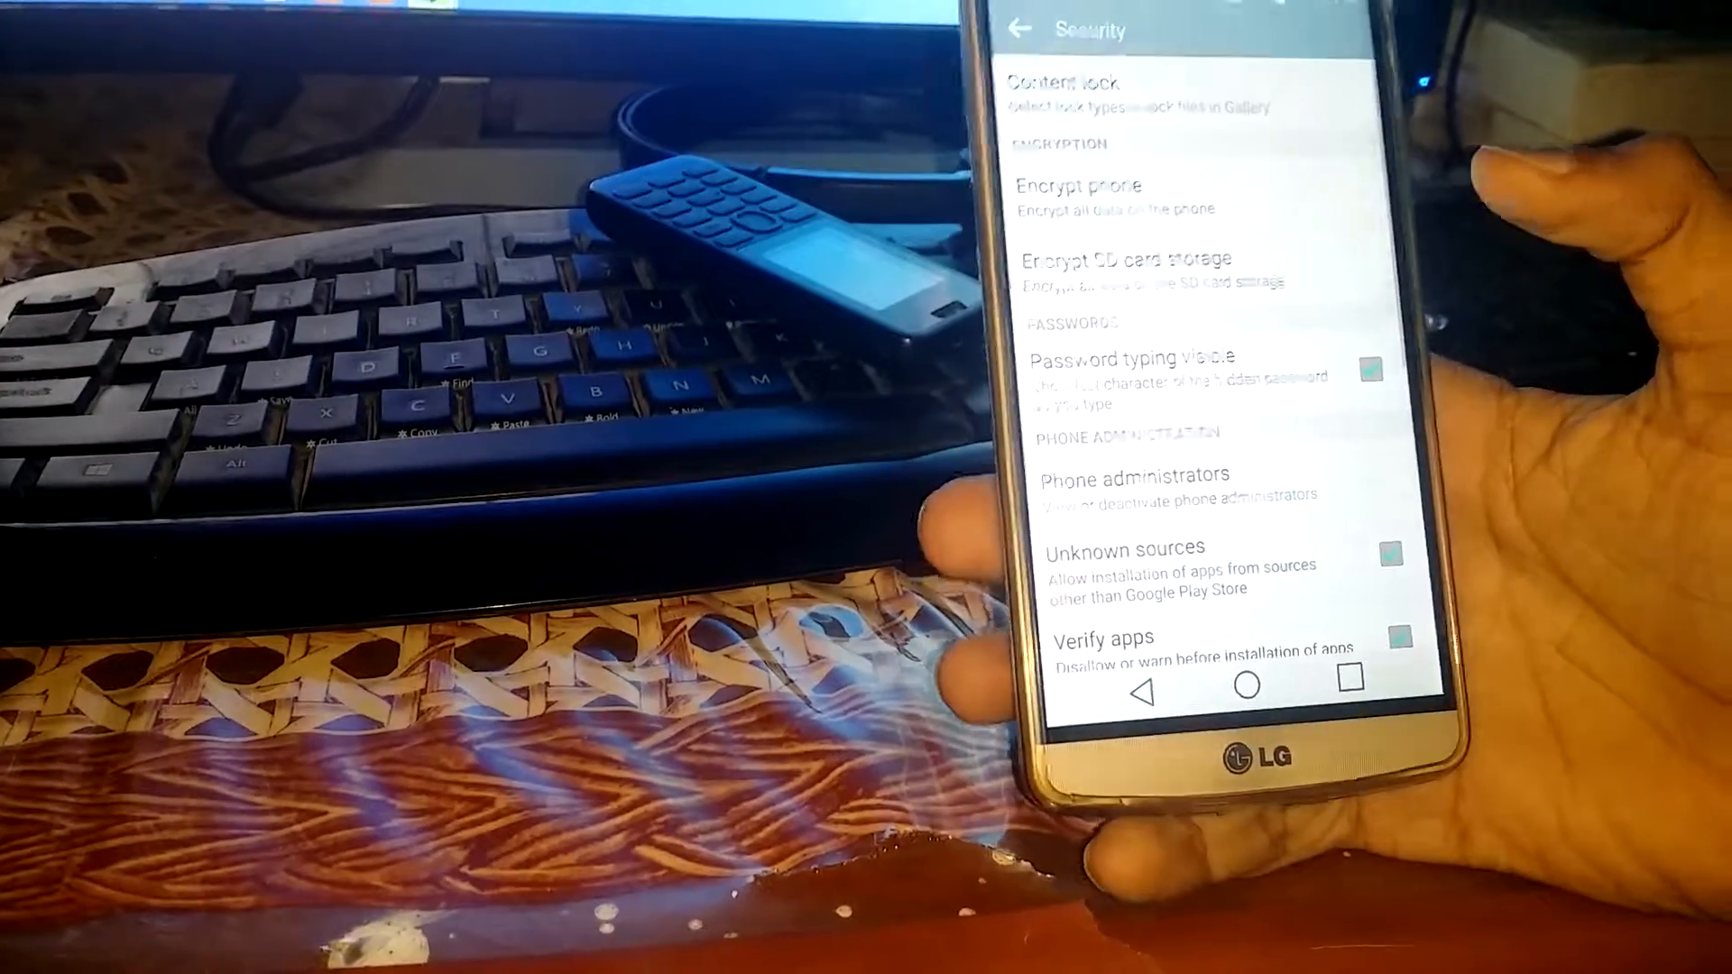
scroll(down, 3)
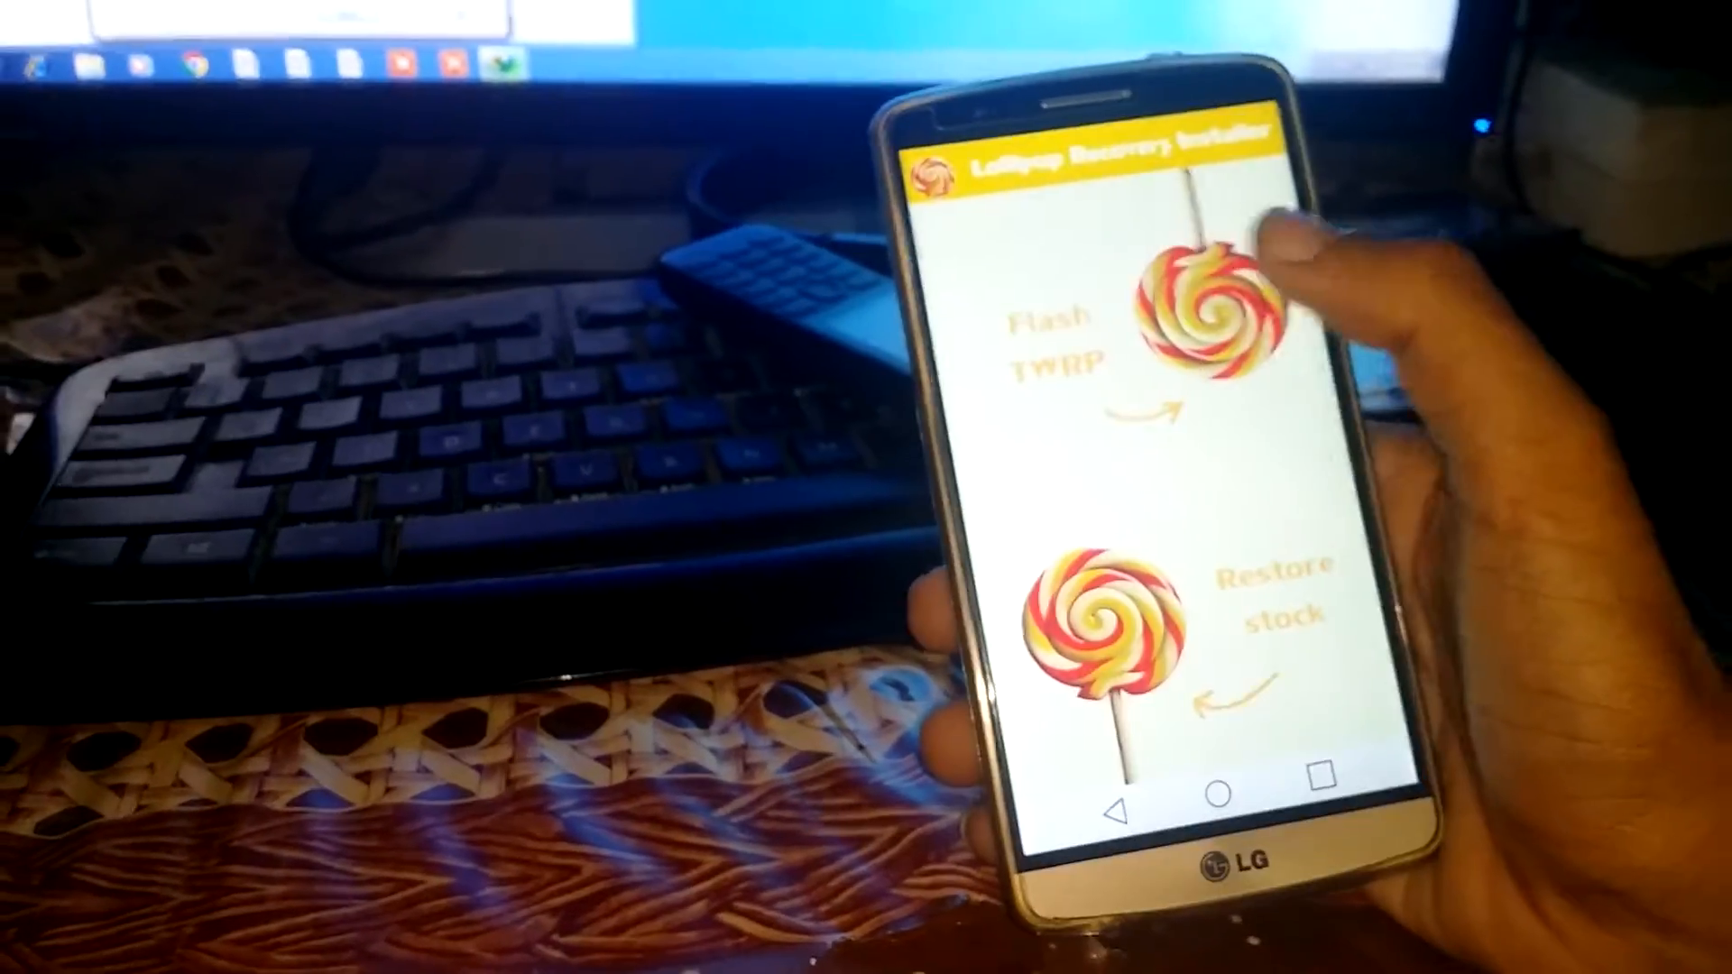
Flash TWRP recovery onto the LG G3 from Lollipop Recovery Installer.
click(1193, 308)
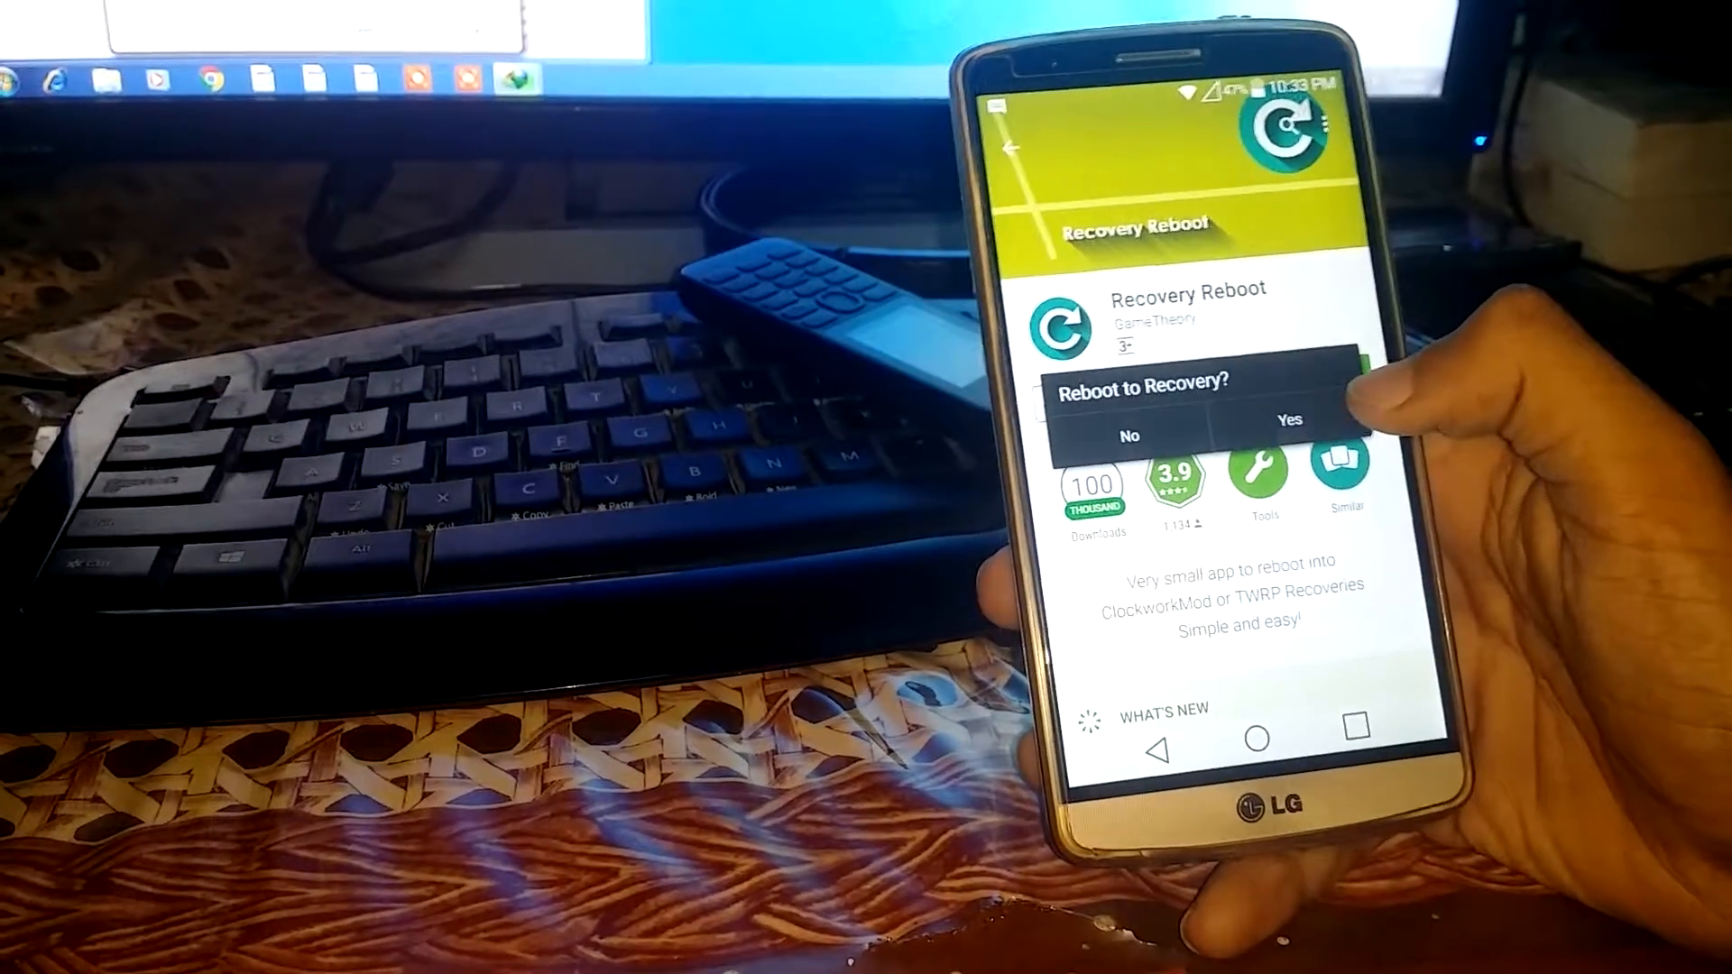
Confirm Yes on the Reboot to Recovery? prompt so the phone restarts into recovery.
click(1288, 421)
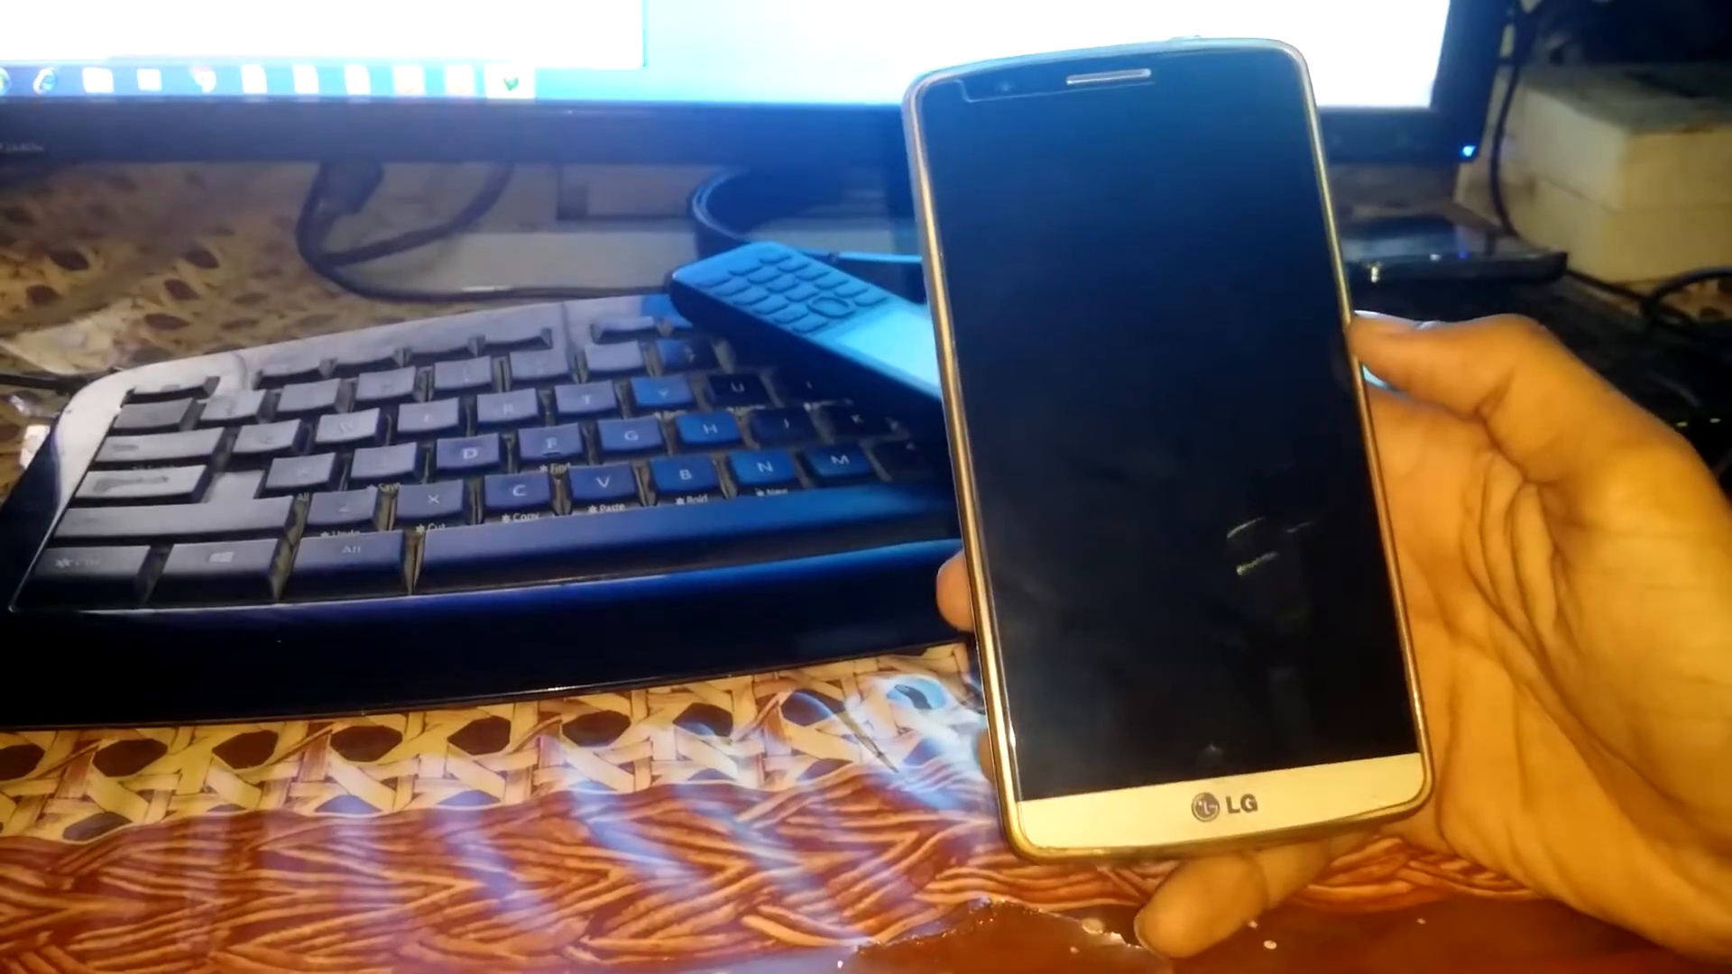